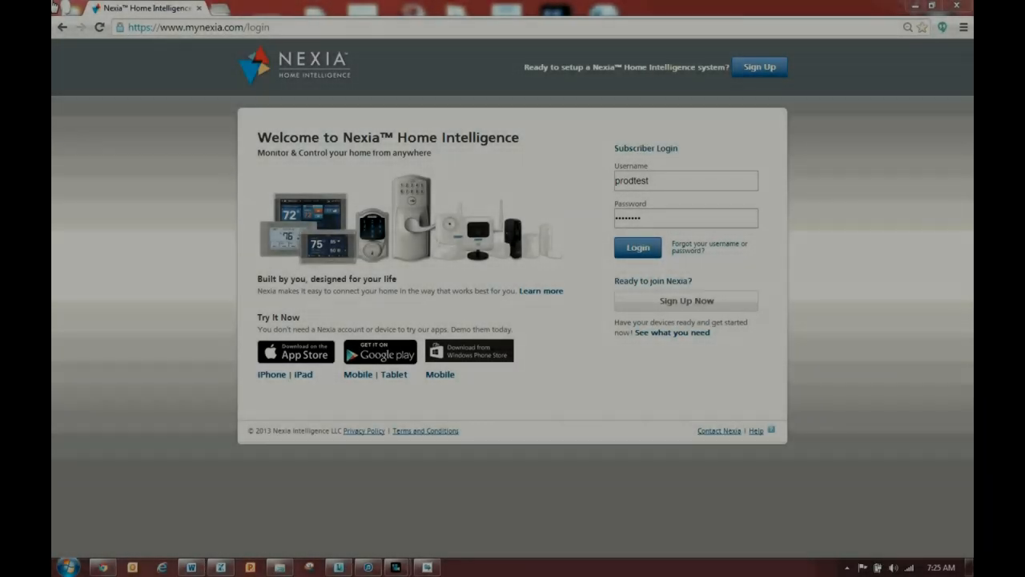
Step: Sign in to Nexia, go to Security & Sensors and start adding a new device
left_click(638, 246)
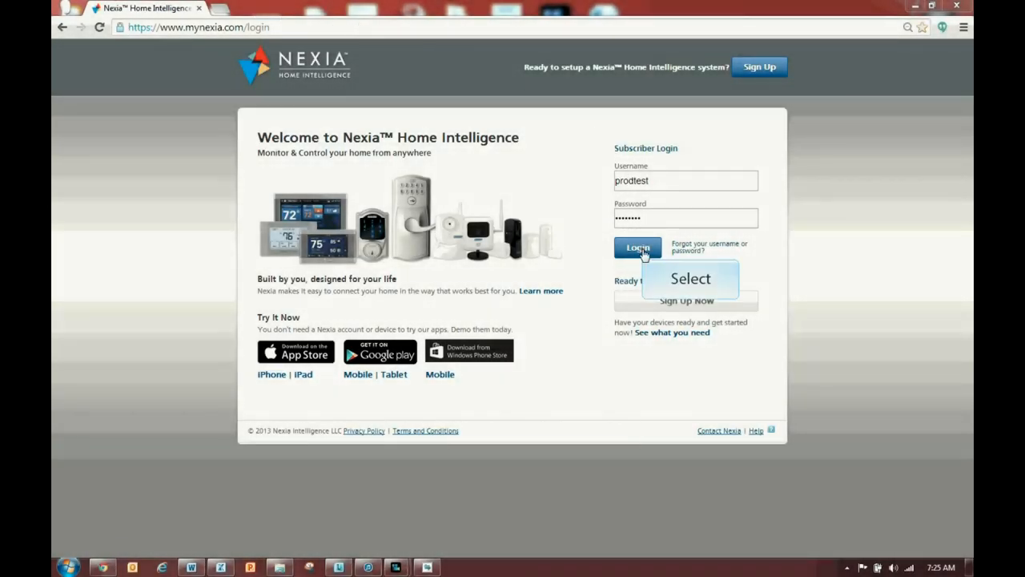
left_click(638, 246)
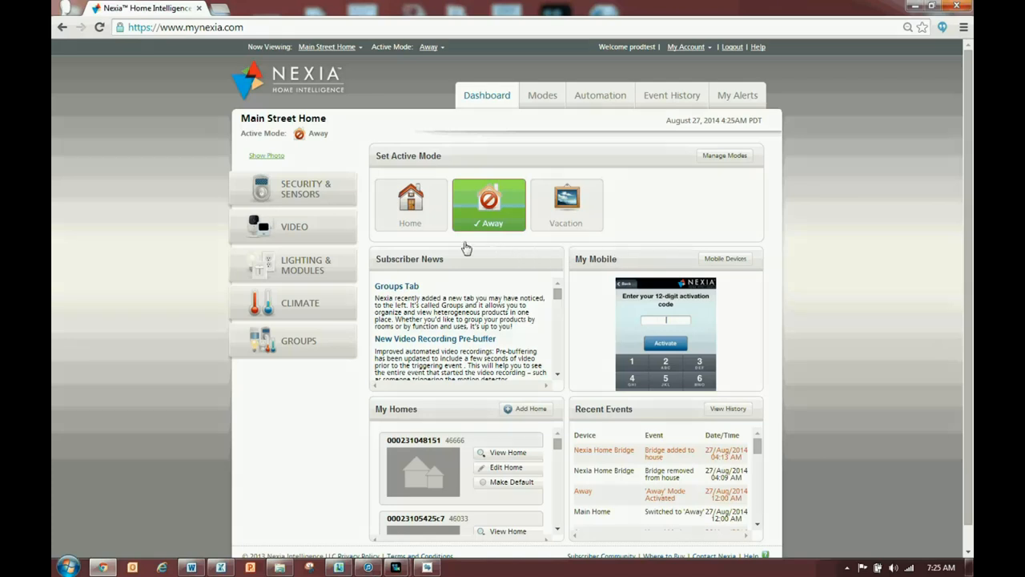
left_click(304, 189)
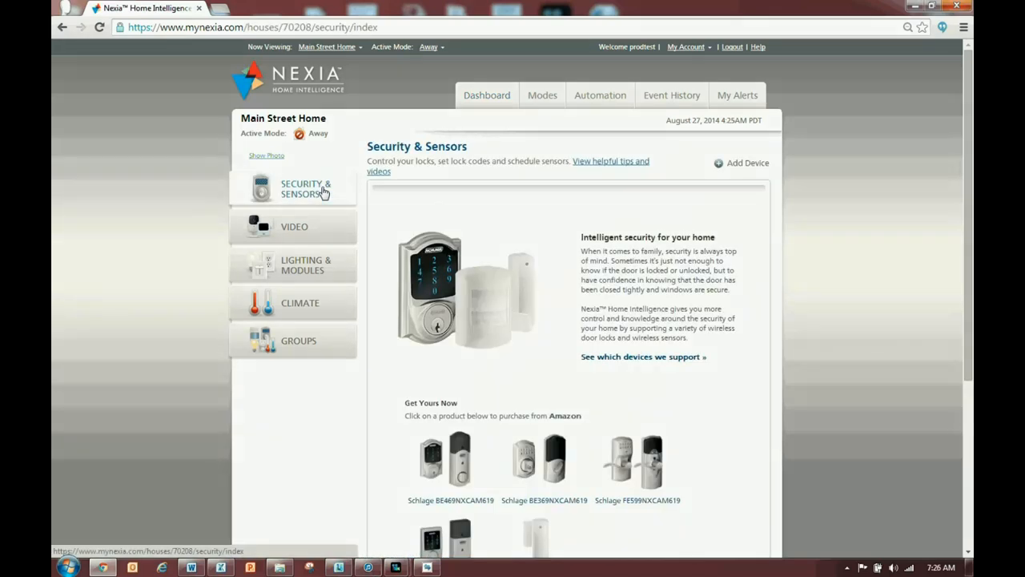
mouse_move(592, 189)
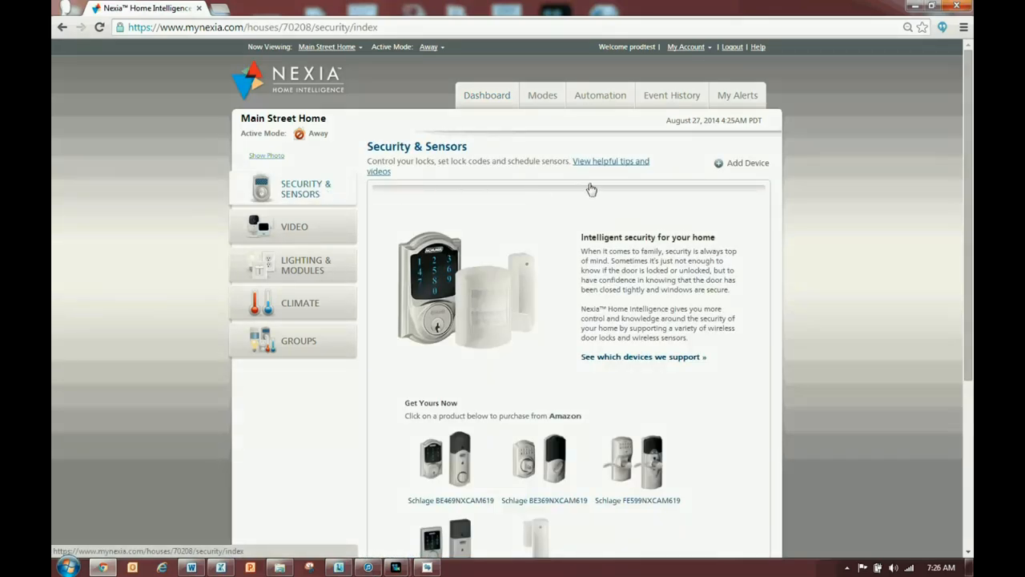
left_click(746, 163)
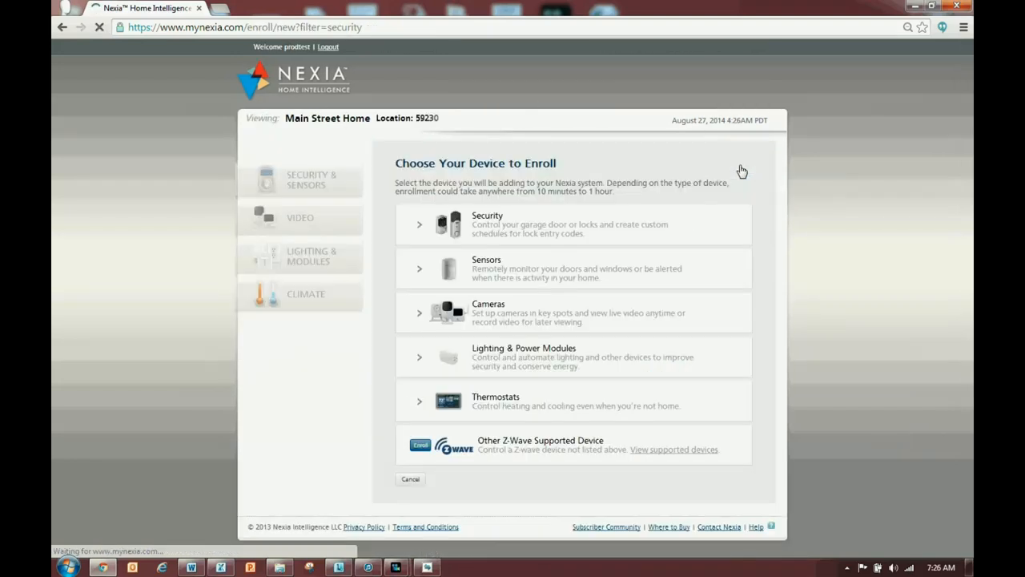
mouse_move(448, 199)
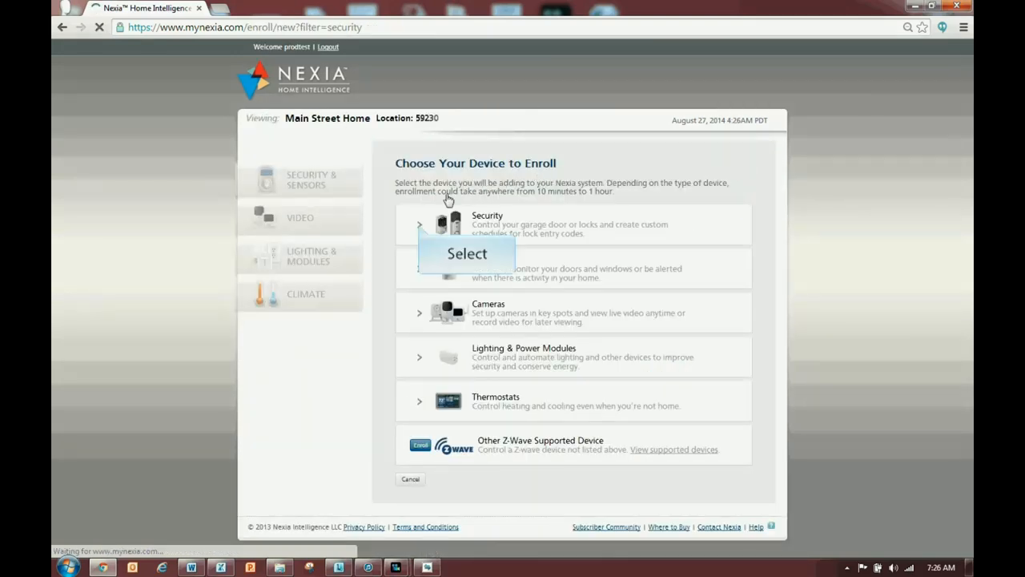
Step: Under Security, choose the Linear Z-Wave Garage Door Remote Control to enroll
left_click(445, 225)
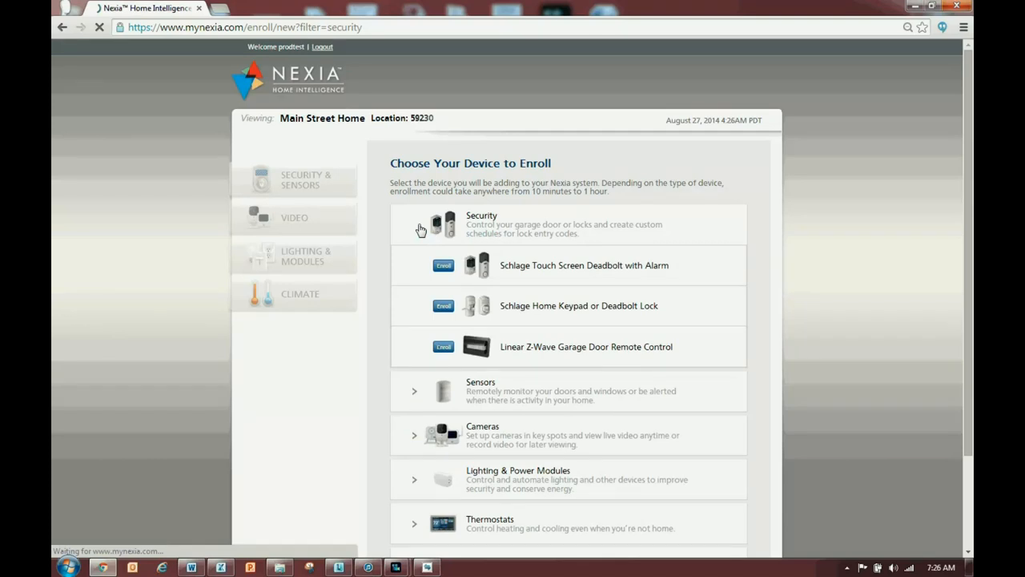
mouse_move(433, 242)
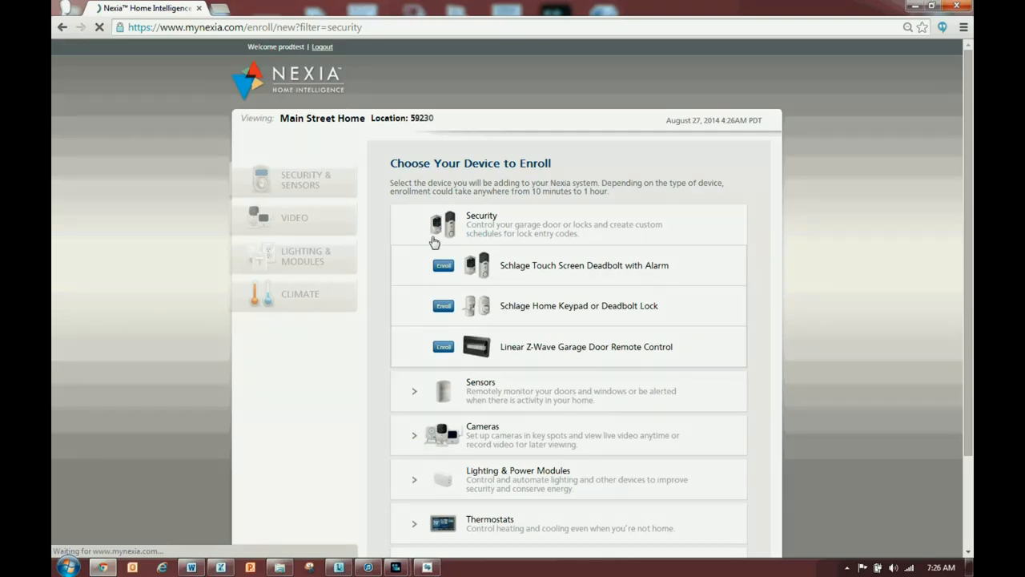
left_click(442, 346)
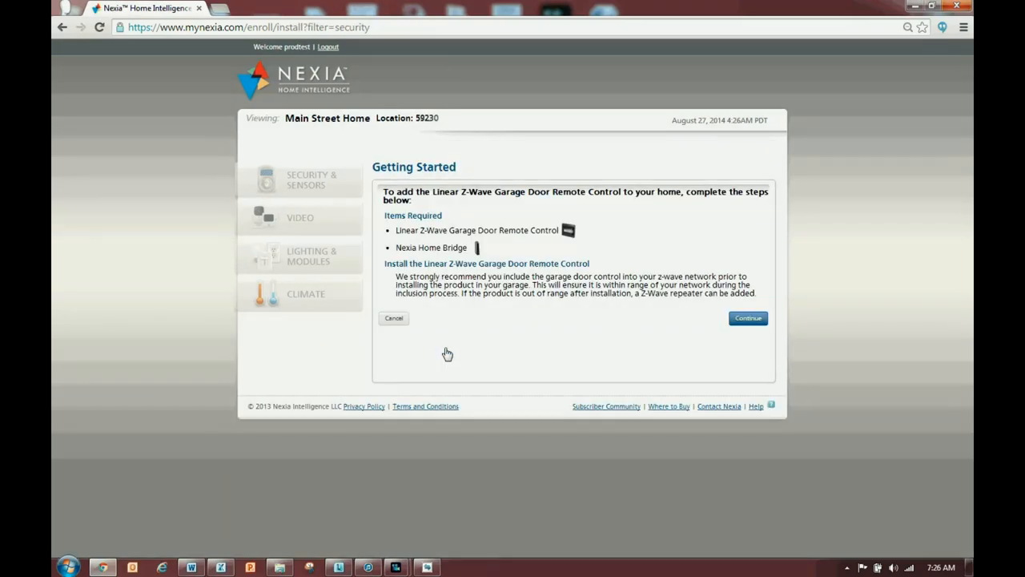
mouse_move(747, 317)
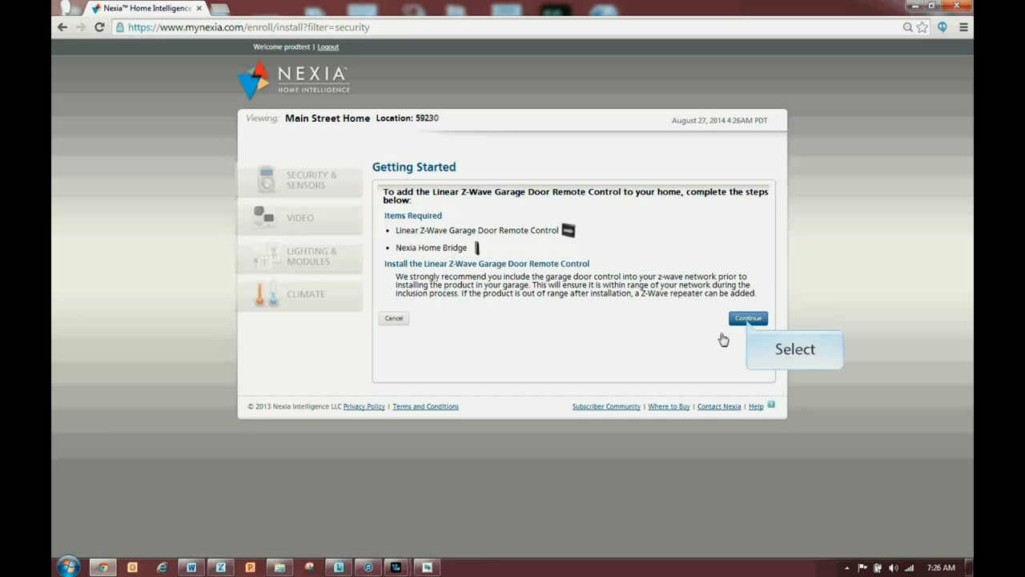
Step: Run inclusion of the garage door control and save it named 'Garage Door Controller'
left_click(746, 317)
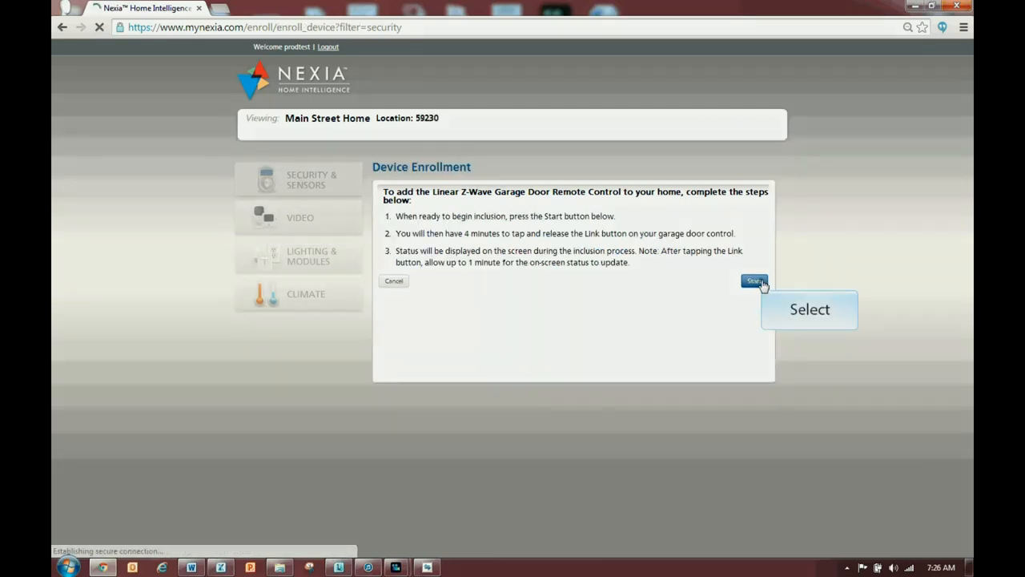
left_click(753, 282)
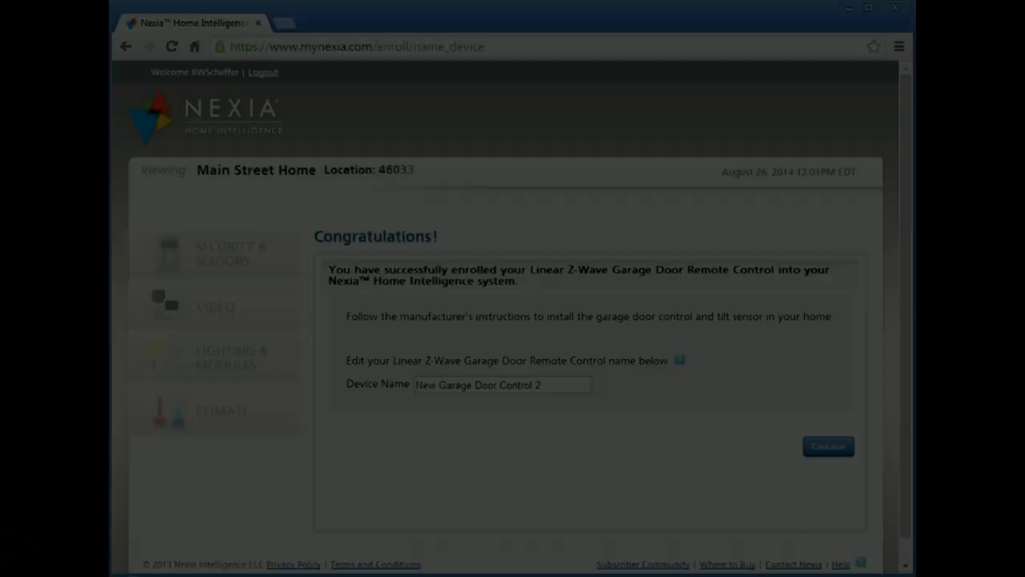
type("Garage Door Controller")
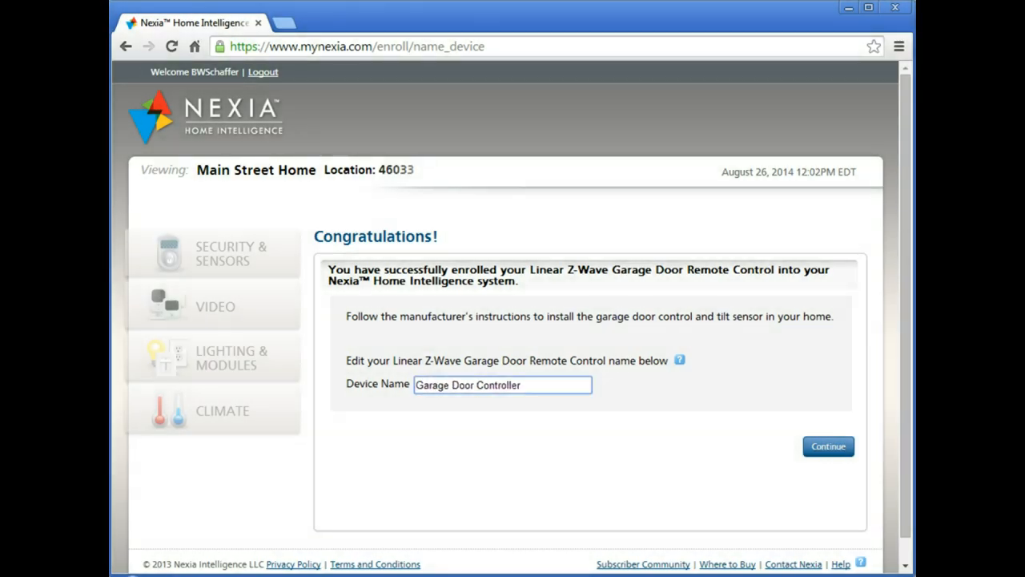
left_click(828, 445)
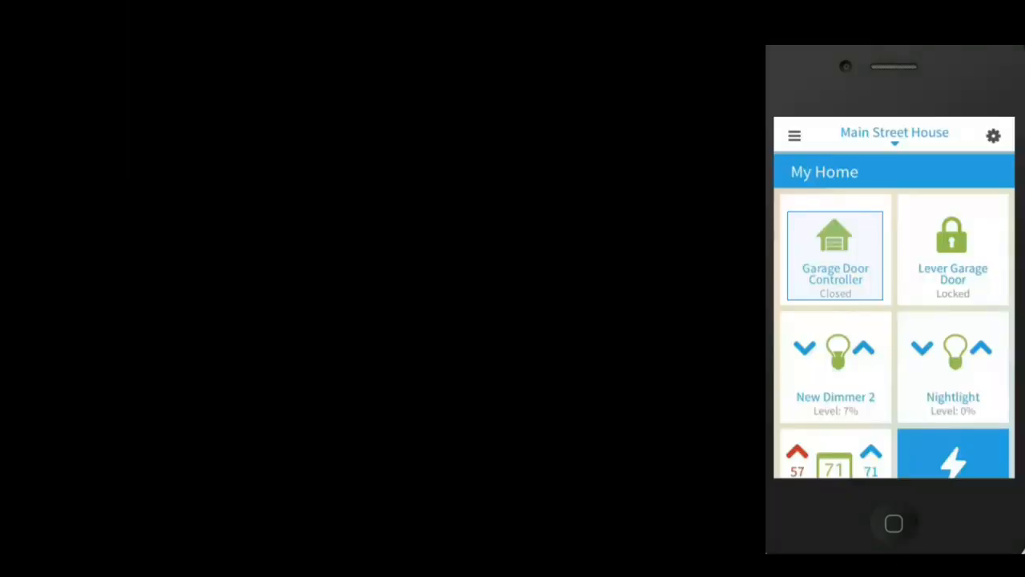
Step: View the Garage Door Controller details in the mobile app and command it to open
left_click(836, 253)
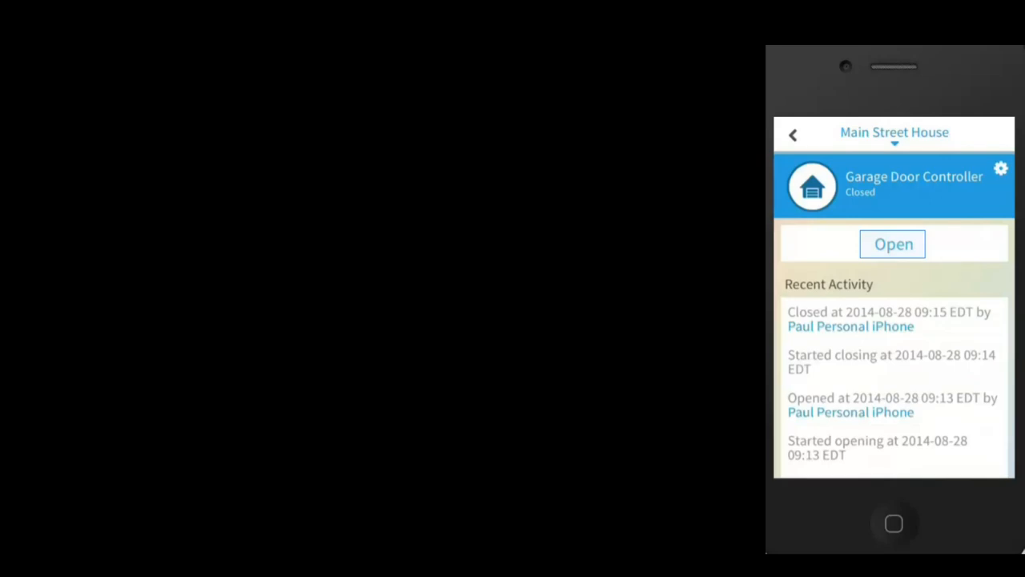
left_click(892, 244)
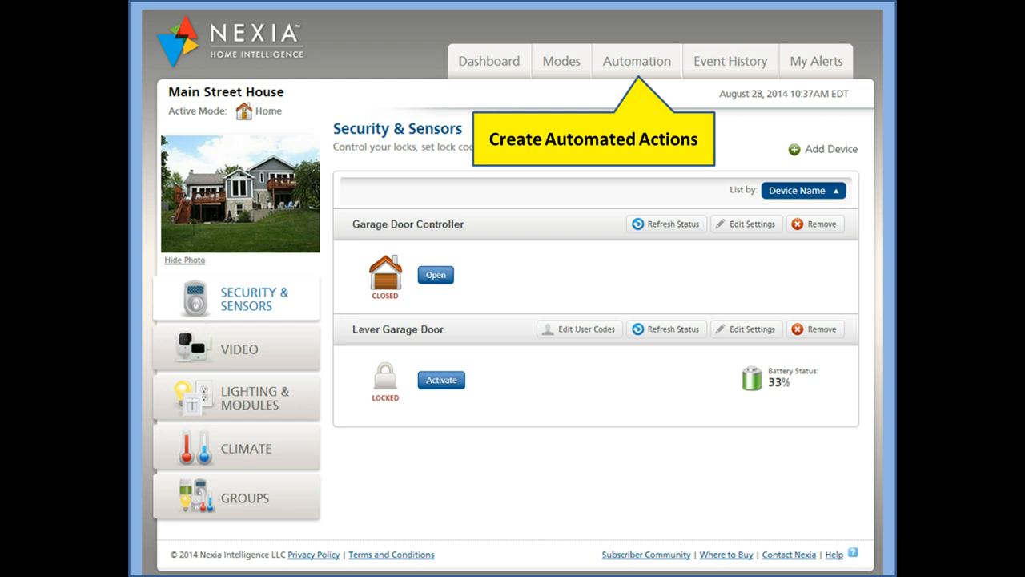
Step: Go to Automation to view the 'Close Garage Door At Sunset' rule
left_click(638, 60)
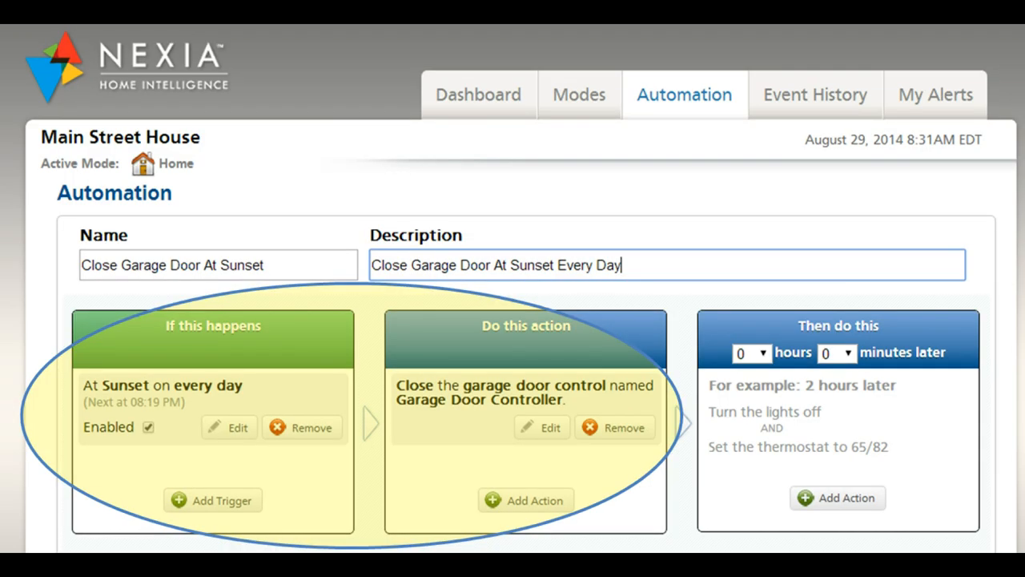